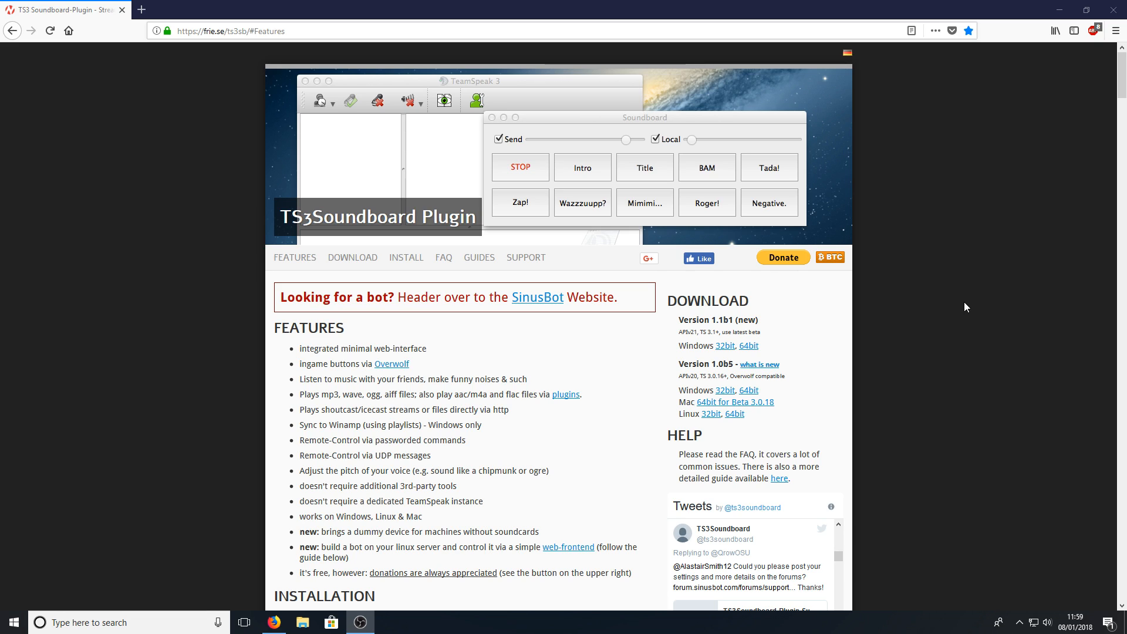
{"action": "mouse_move", "coordinate": [917, 325]}
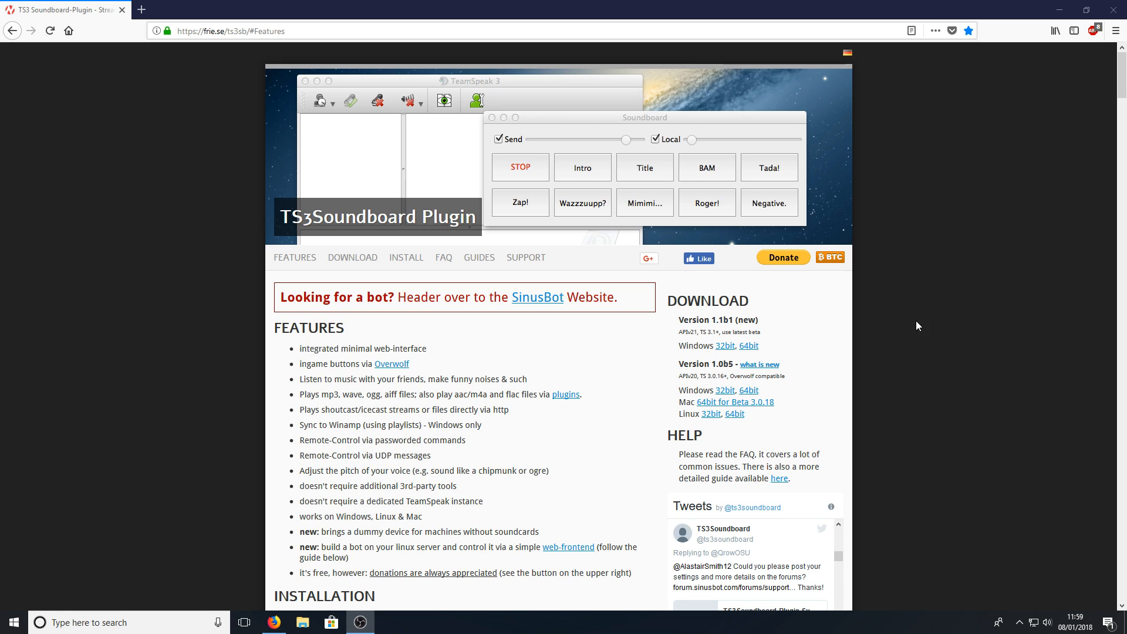
{"action": "mouse_move", "coordinate": [697, 292]}
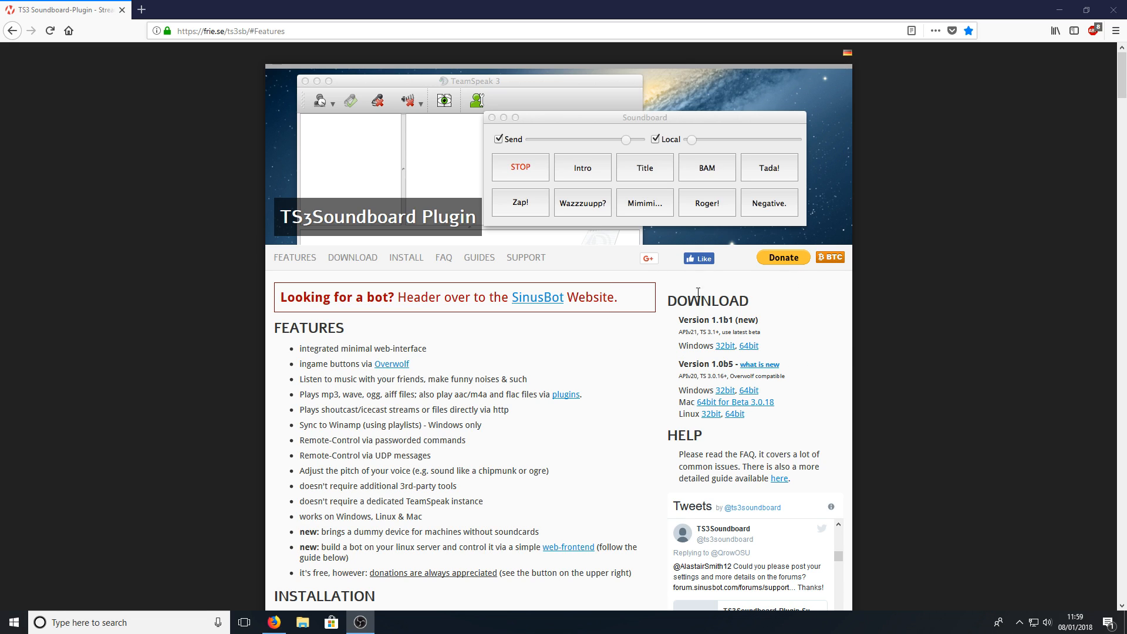
{"action": "mouse_move", "coordinate": [722, 331]}
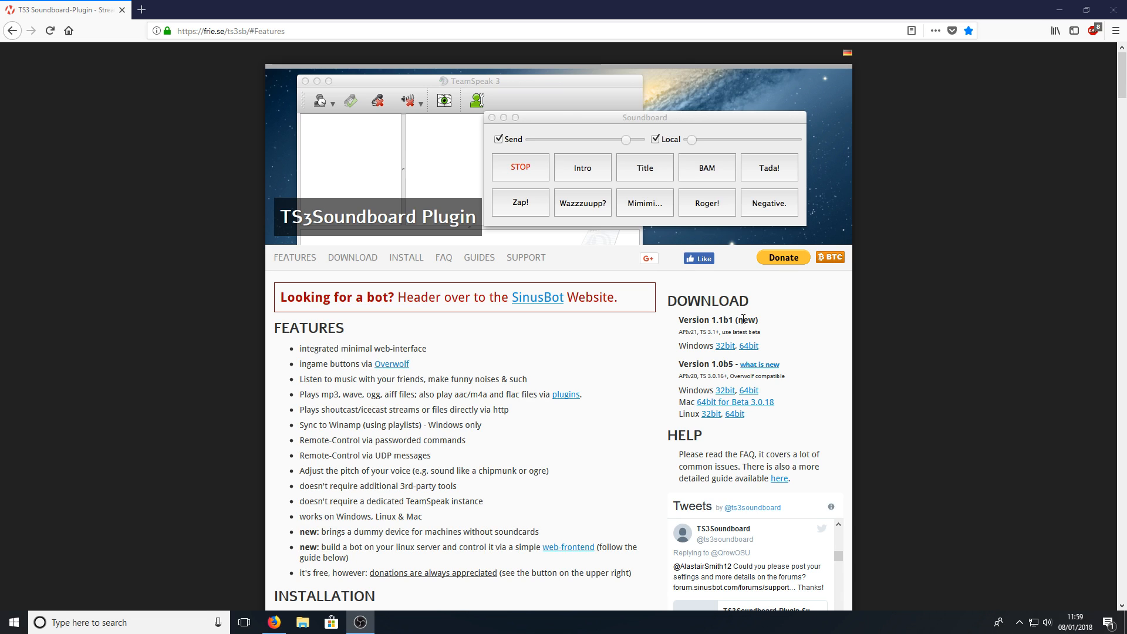
{"action": "mouse_move", "coordinate": [750, 349]}
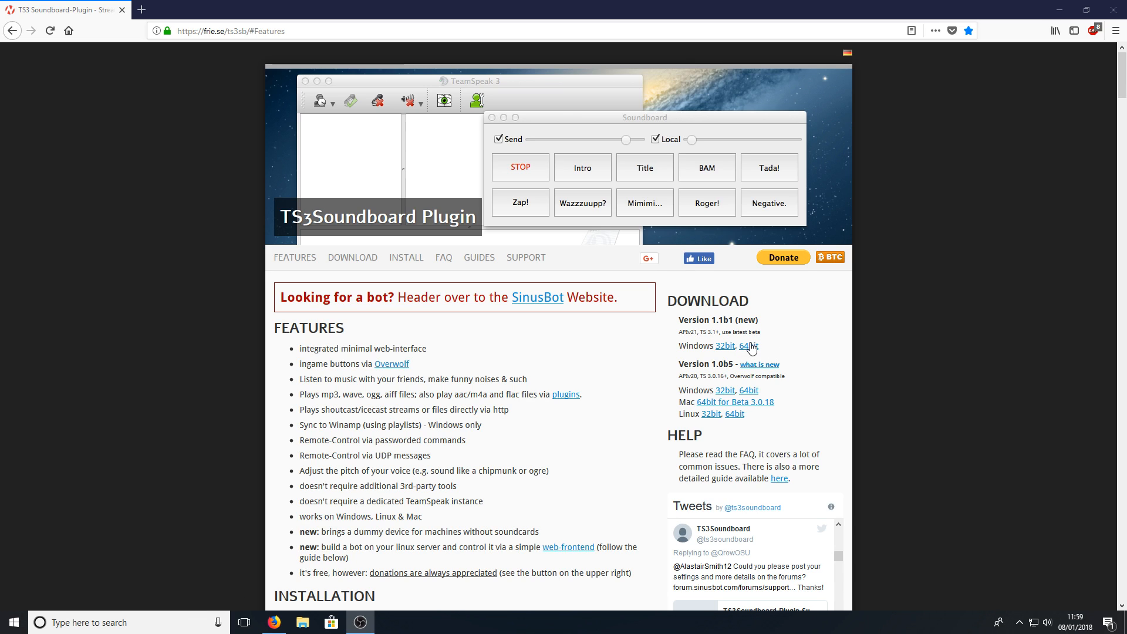
Download the Windows 64bit plugin and hand it to the TeamSpeak 3 Package Installer.
{"action": "left_click", "coordinate": [748, 345]}
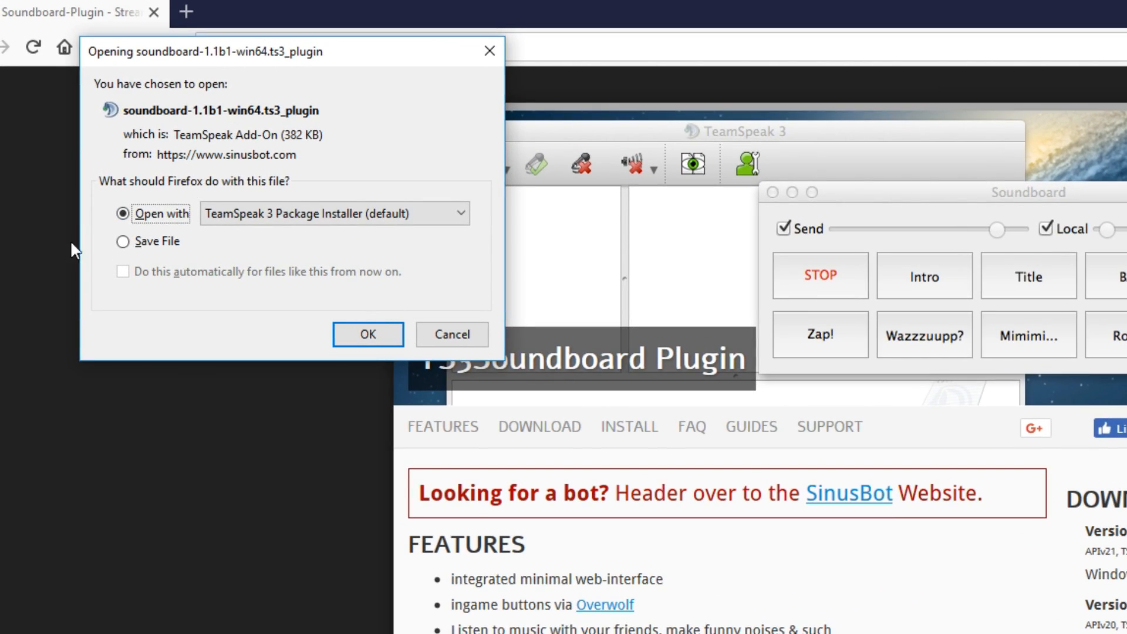
{"action": "mouse_move", "coordinate": [372, 237]}
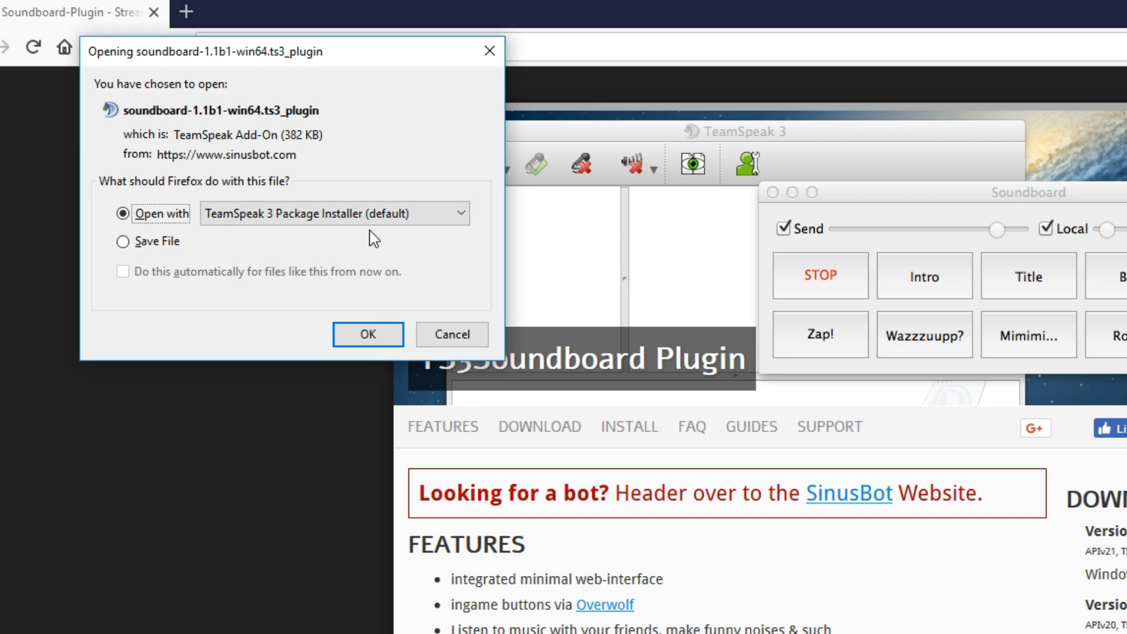
{"action": "mouse_move", "coordinate": [352, 309]}
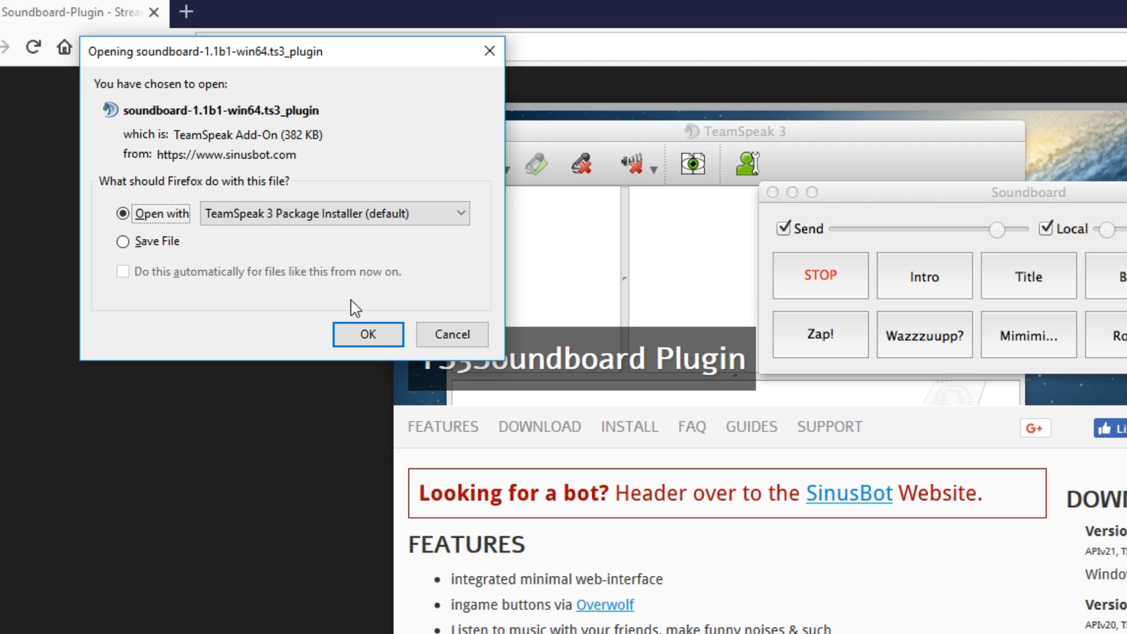
{"action": "mouse_move", "coordinate": [248, 71]}
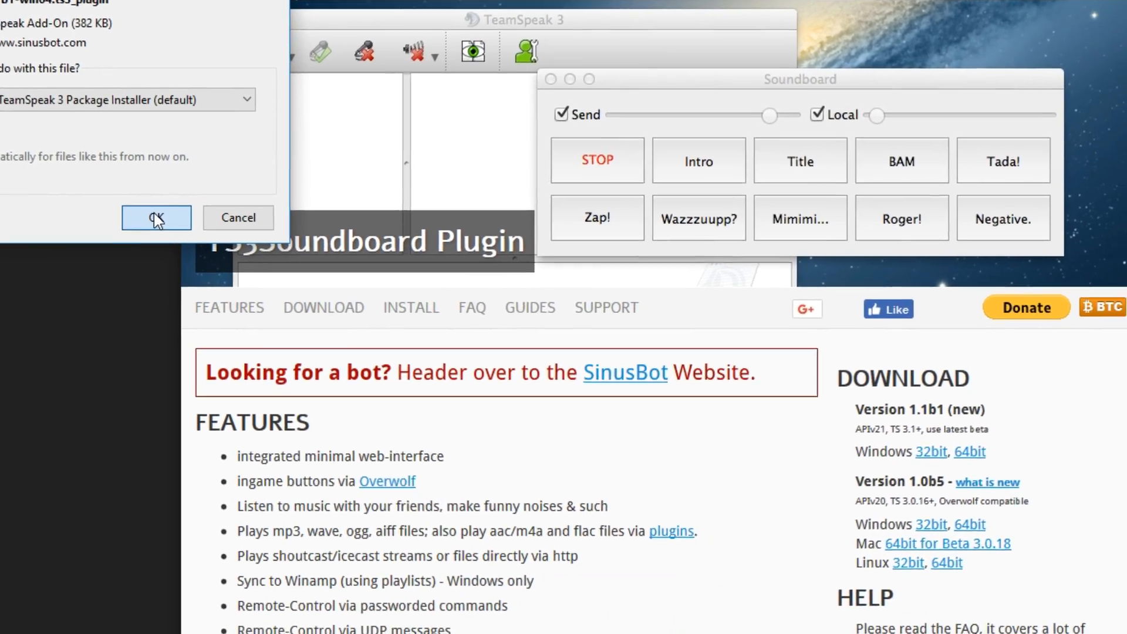
{"action": "left_click", "coordinate": [155, 218]}
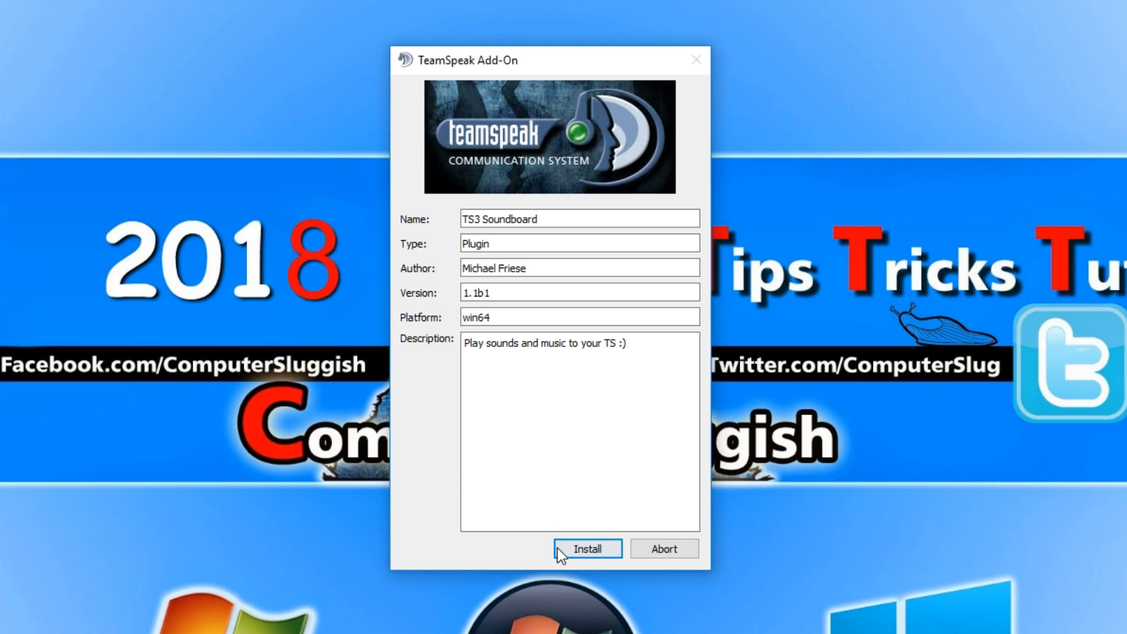
Install the TS3 Soundboard plugin, trusting the warning and activating the add-on.
{"action": "left_click", "coordinate": [587, 548]}
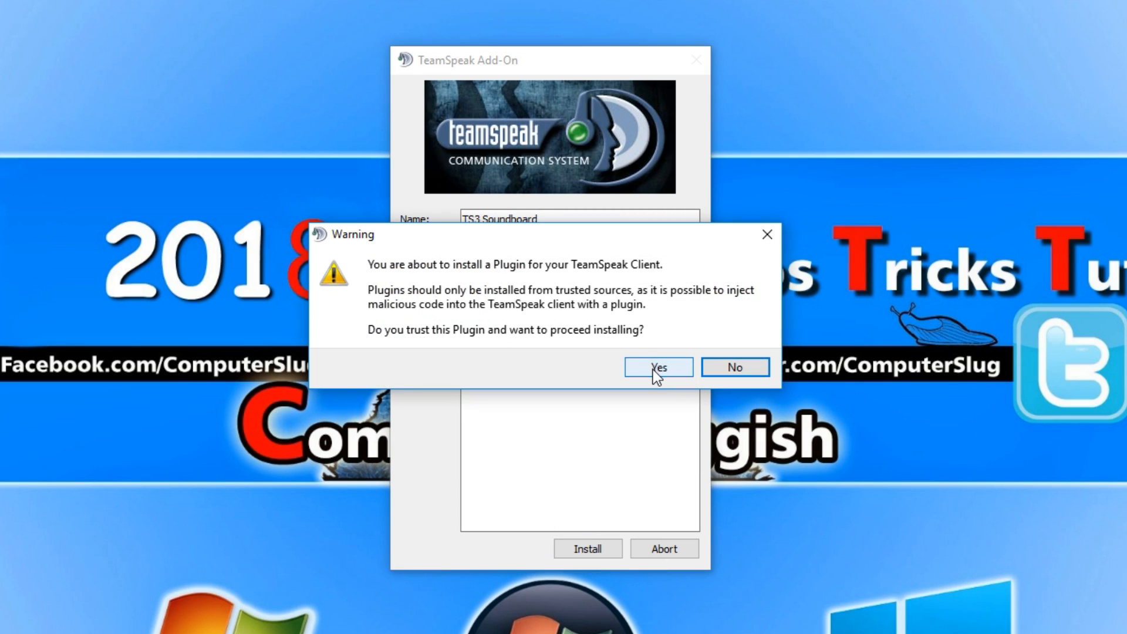
{"action": "left_click", "coordinate": [657, 367]}
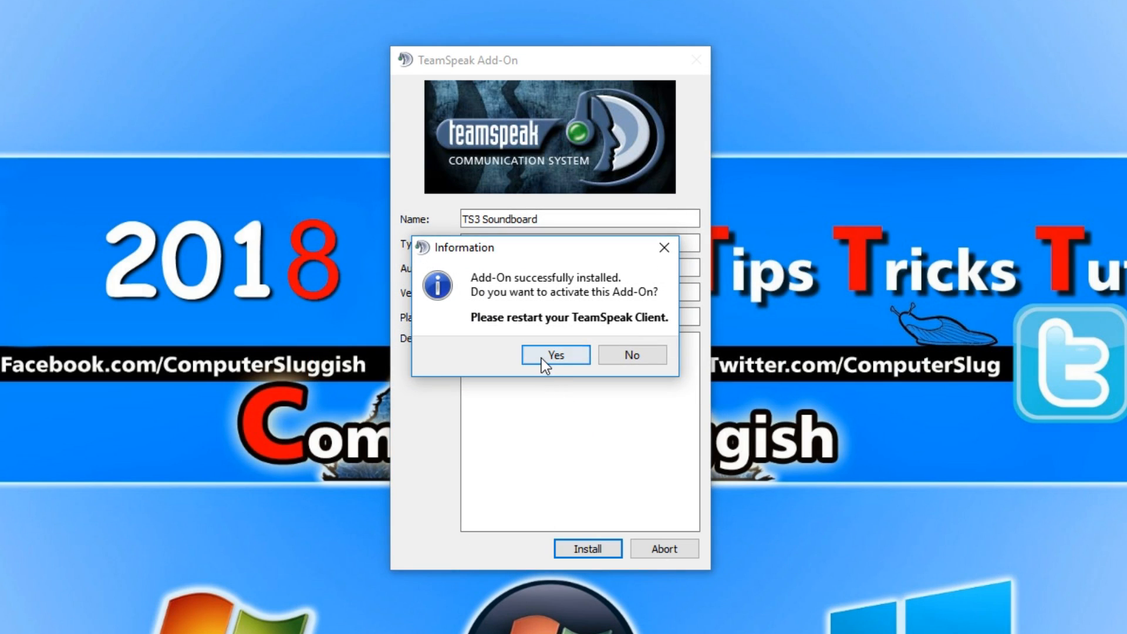
{"action": "left_click", "coordinate": [555, 354]}
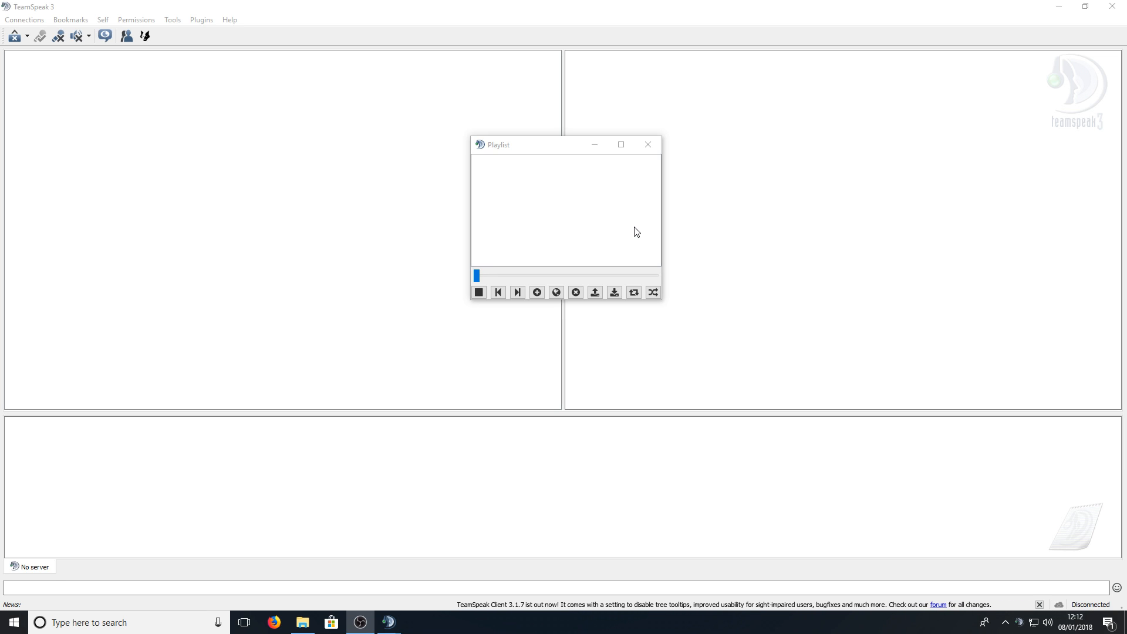
{"action": "mouse_move", "coordinate": [353, 142]}
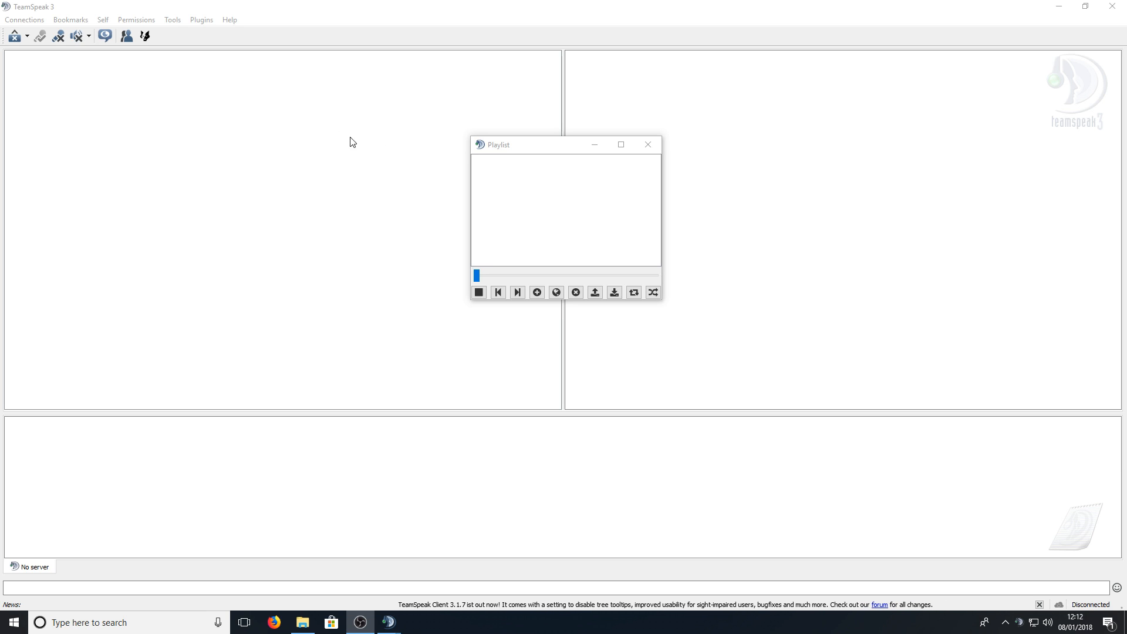
{"action": "left_click", "coordinate": [171, 20]}
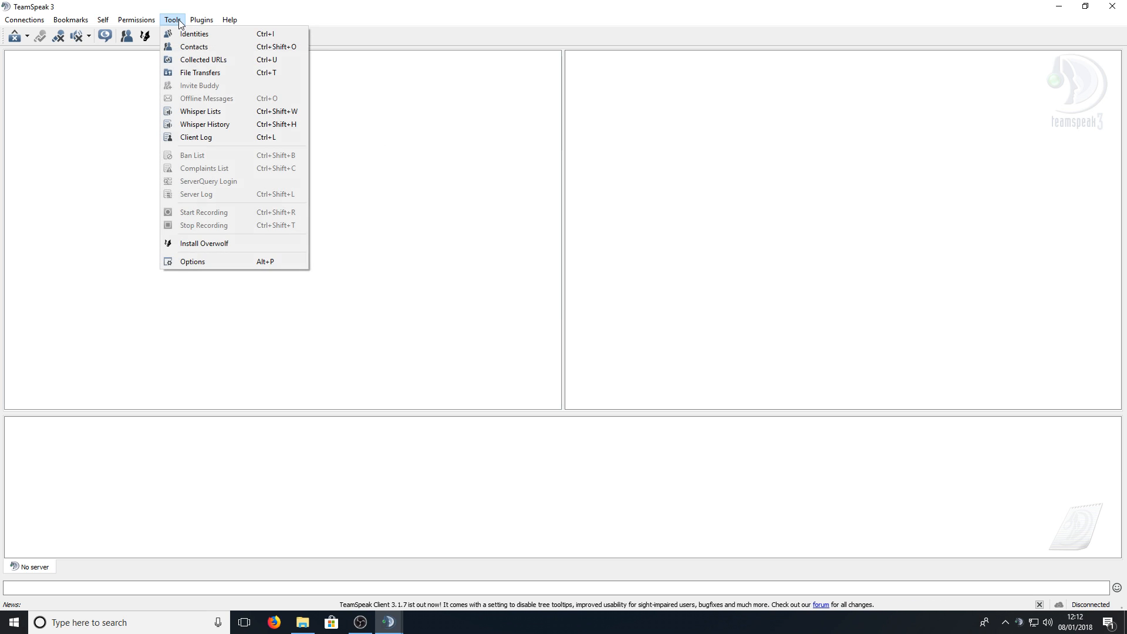
{"action": "left_click", "coordinate": [191, 261]}
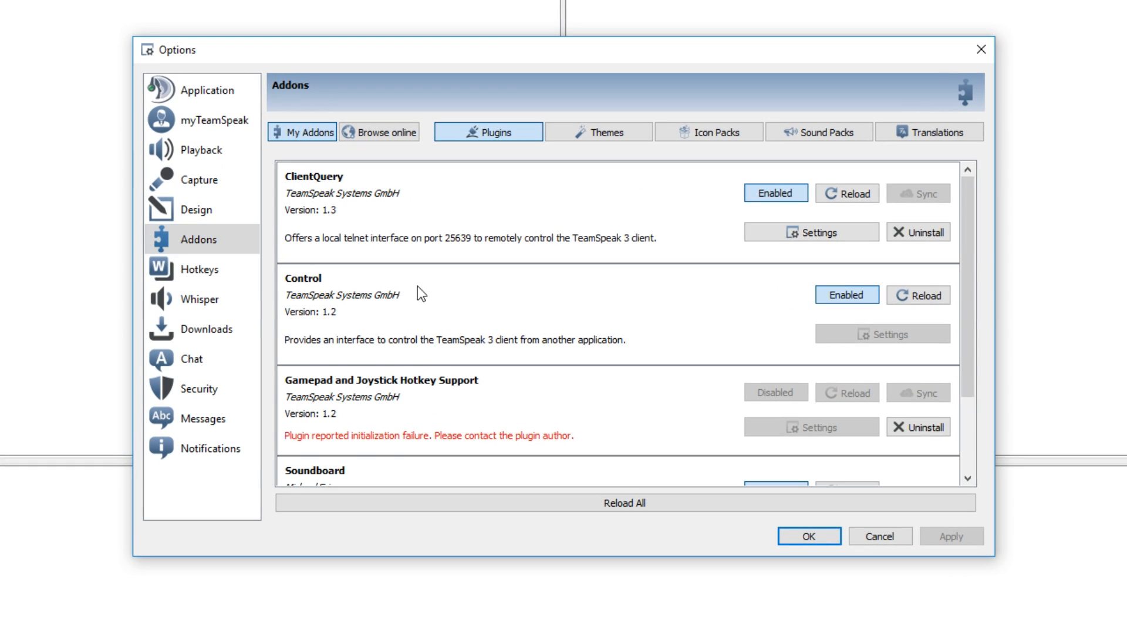
{"action": "scroll", "scroll_direction": "down", "scroll_amount": 3}
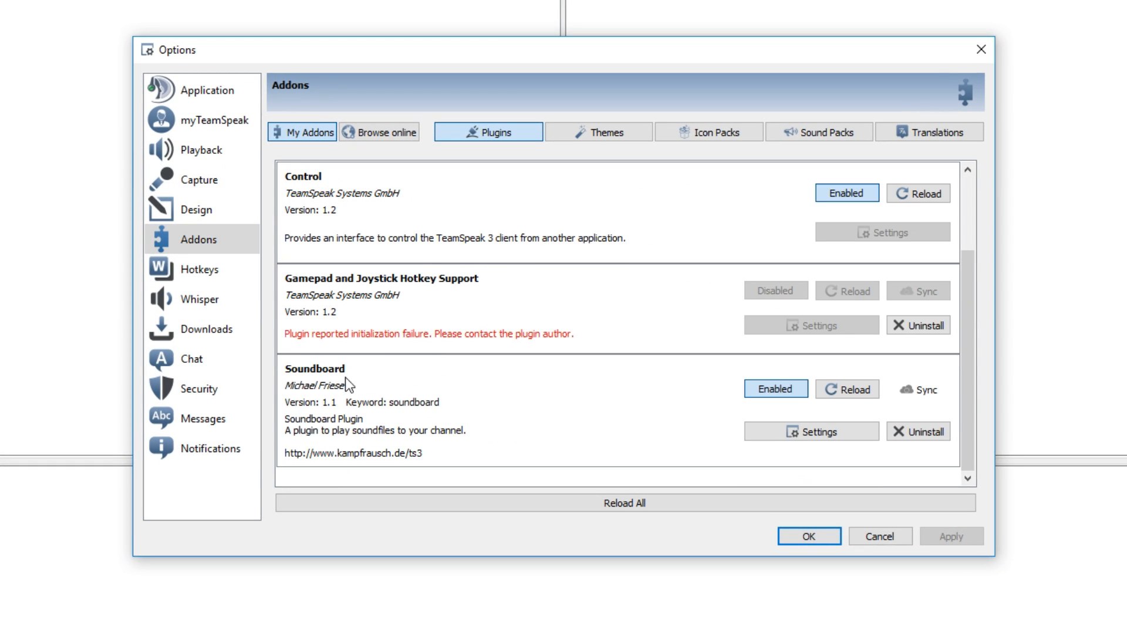
{"action": "mouse_move", "coordinate": [884, 437]}
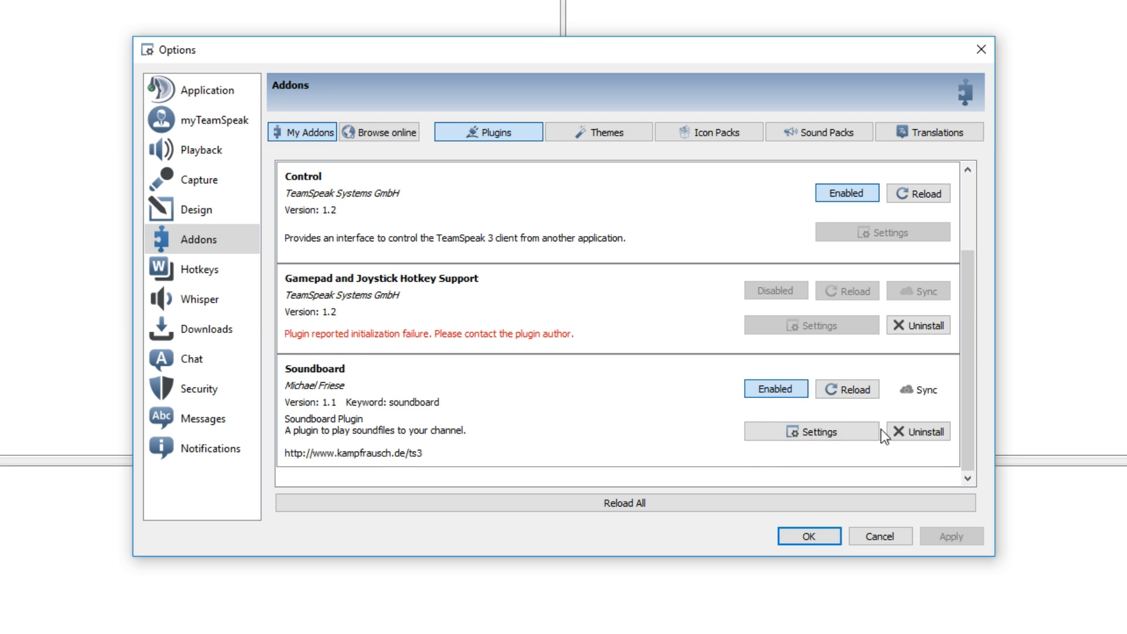
{"action": "mouse_move", "coordinate": [710, 386]}
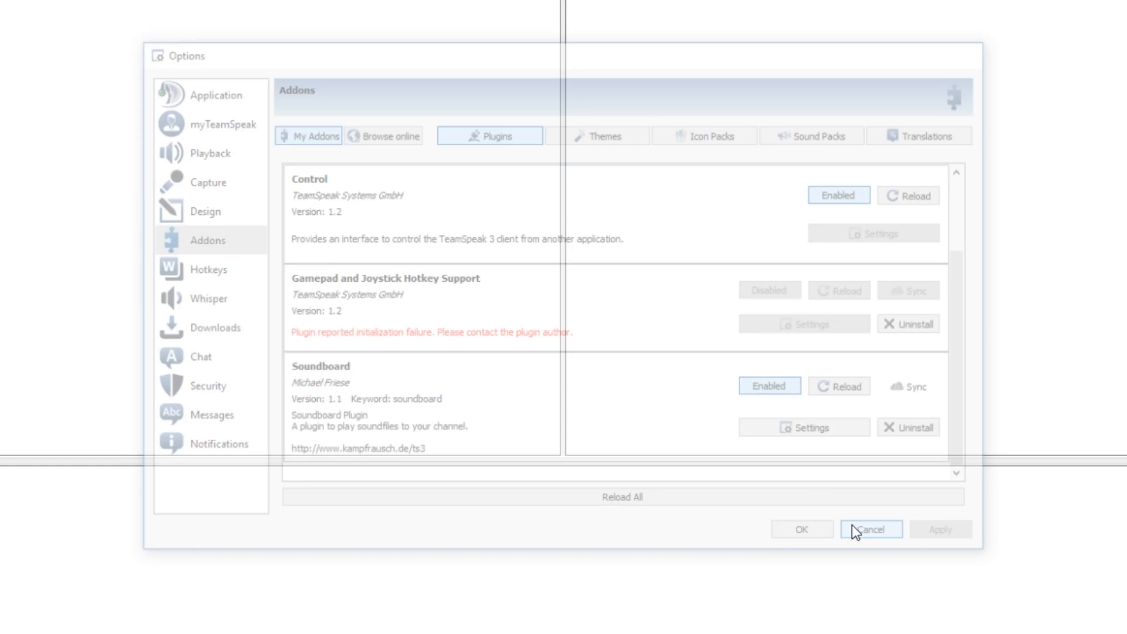
{"action": "left_click", "coordinate": [870, 530]}
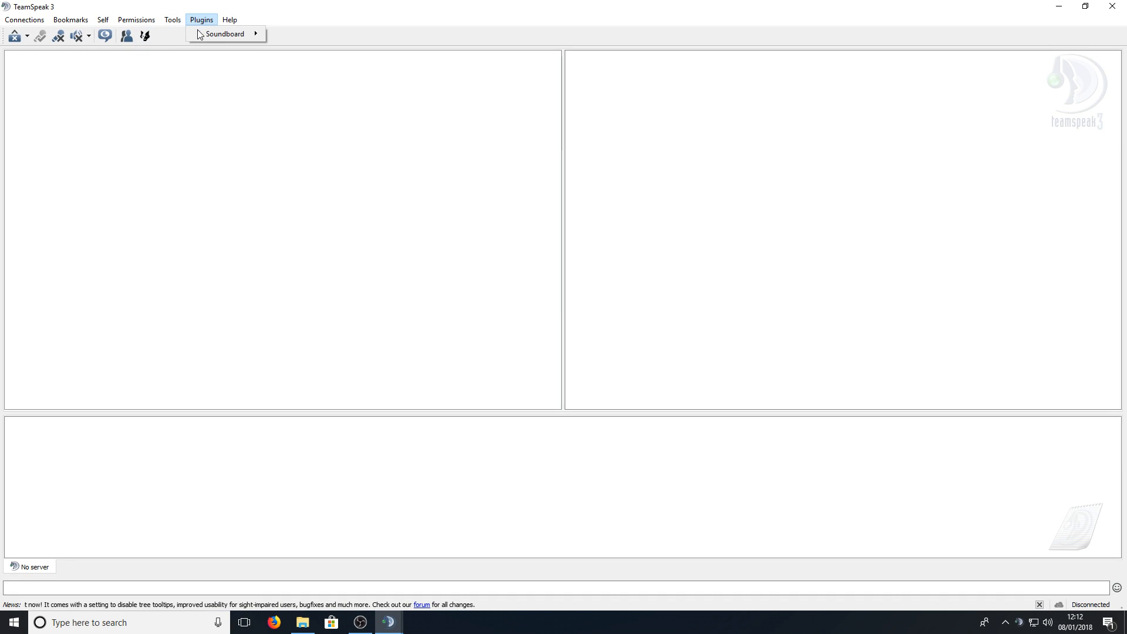
Show the Soundboard Playlist window and start adding a sound file to it.
{"action": "left_click", "coordinate": [226, 34]}
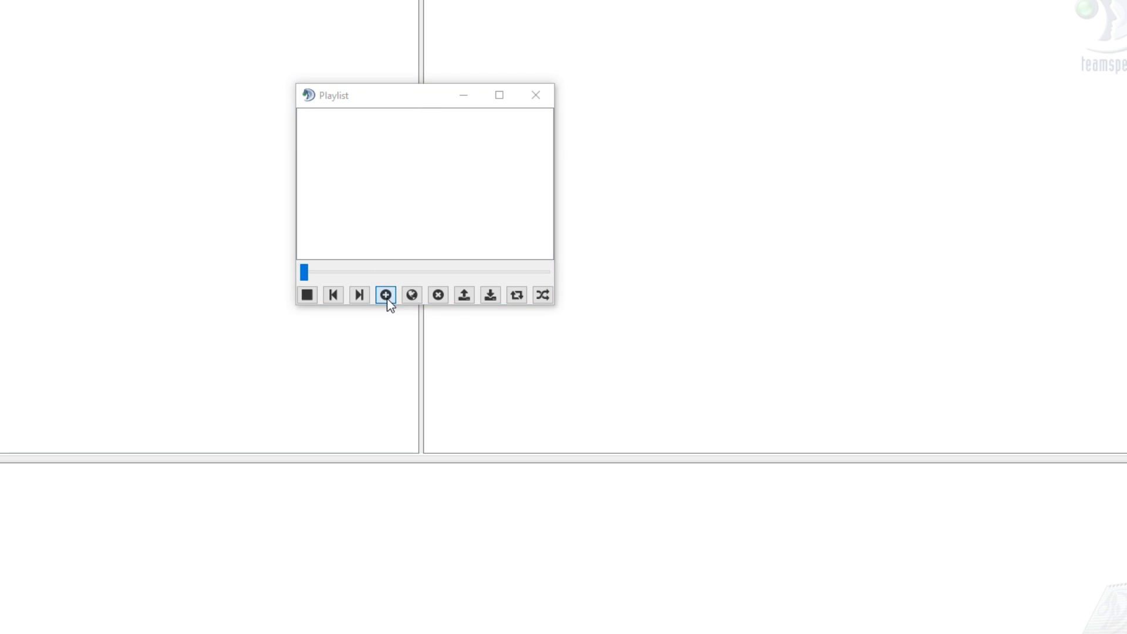
{"action": "left_click", "coordinate": [385, 295]}
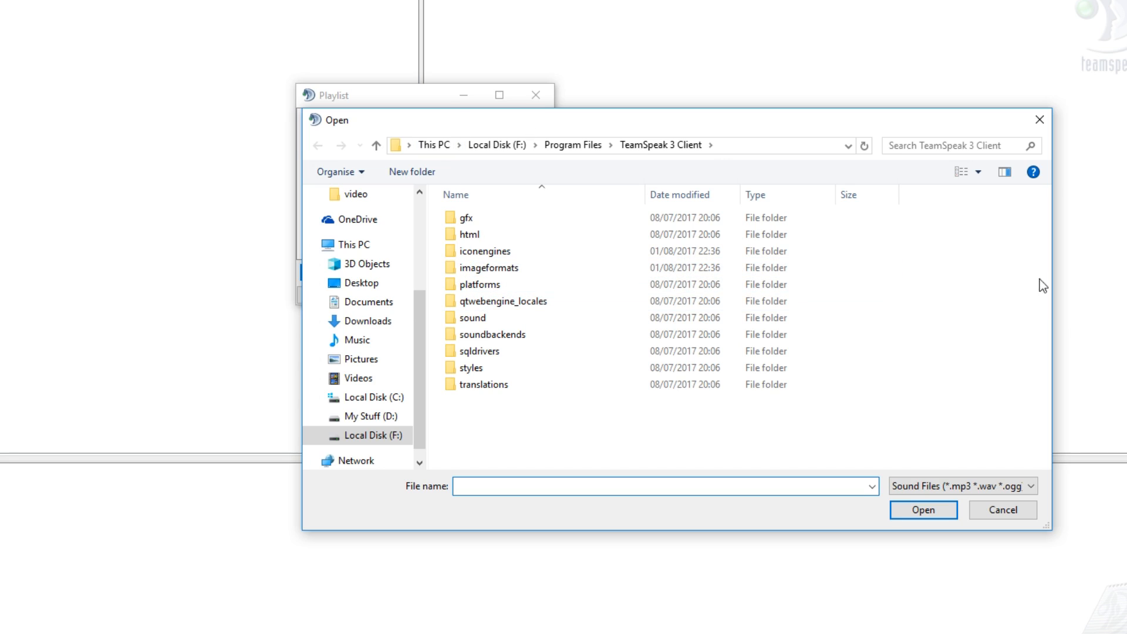
Add Elysium.mp3 from the Music folder to the soundboard playlist.
{"action": "left_click", "coordinate": [1001, 510]}
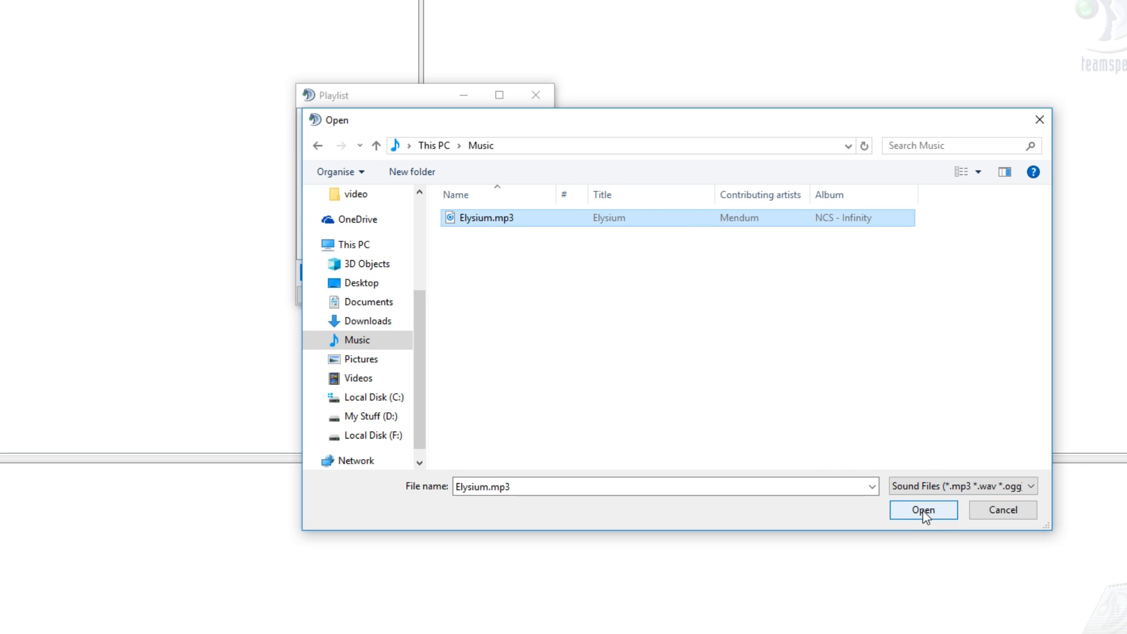
{"action": "left_click", "coordinate": [923, 510]}
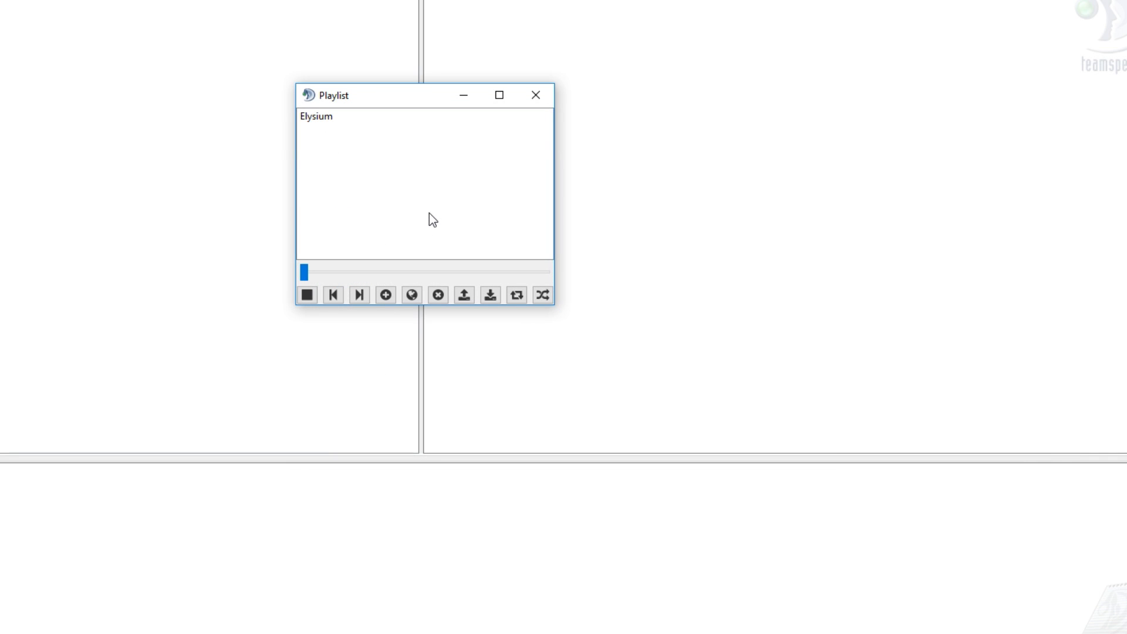
{"action": "mouse_move", "coordinate": [412, 178]}
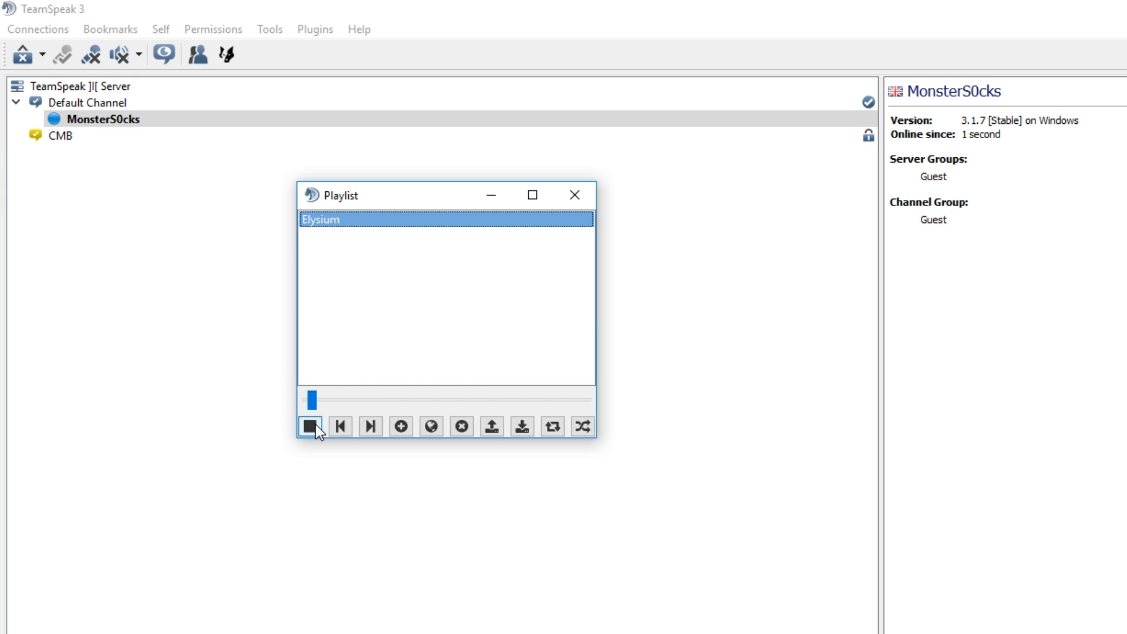
Stop playback of the playlist song while connected to the server.
{"action": "left_click", "coordinate": [315, 29]}
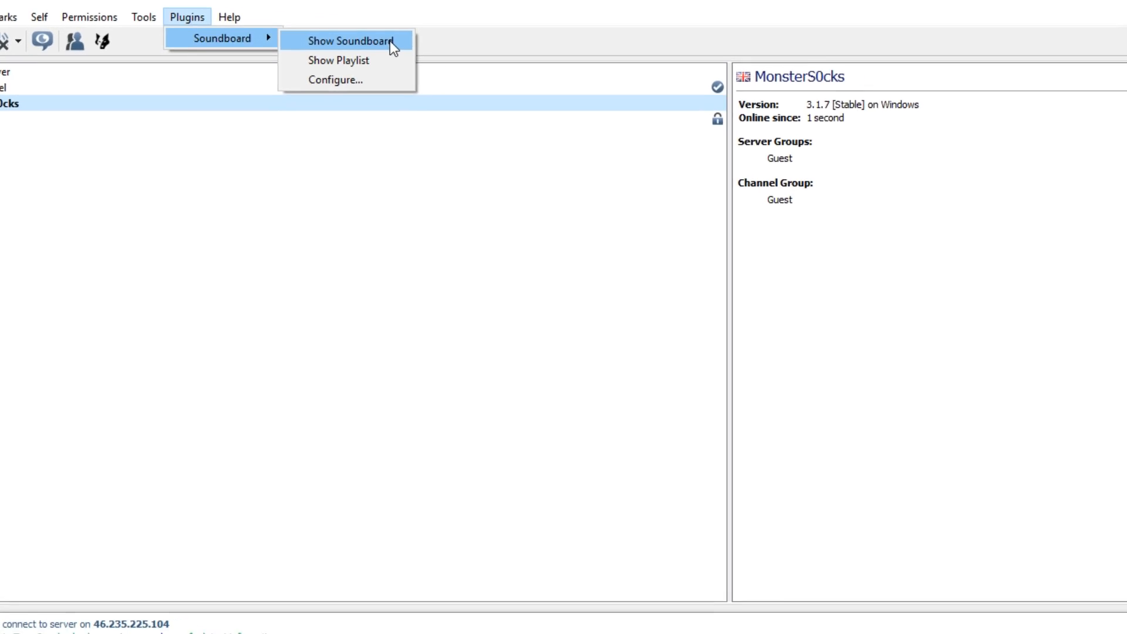
Show the Soundboard window with its STOP, My Music, Title and ALAN buttons.
{"action": "left_click", "coordinate": [350, 40]}
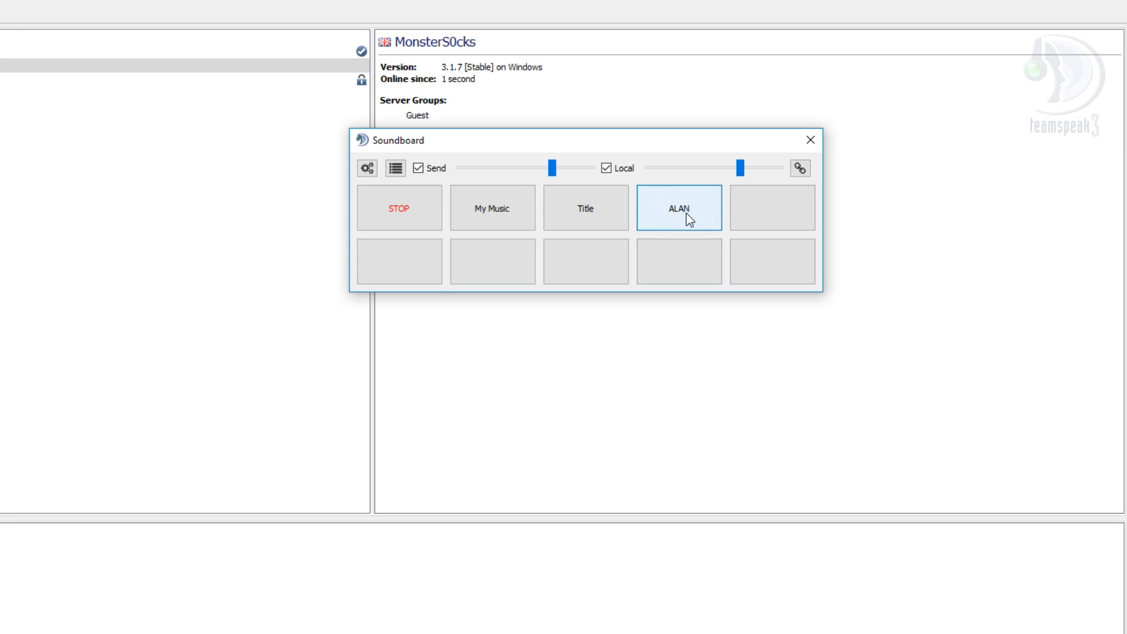
{"action": "mouse_move", "coordinate": [708, 220]}
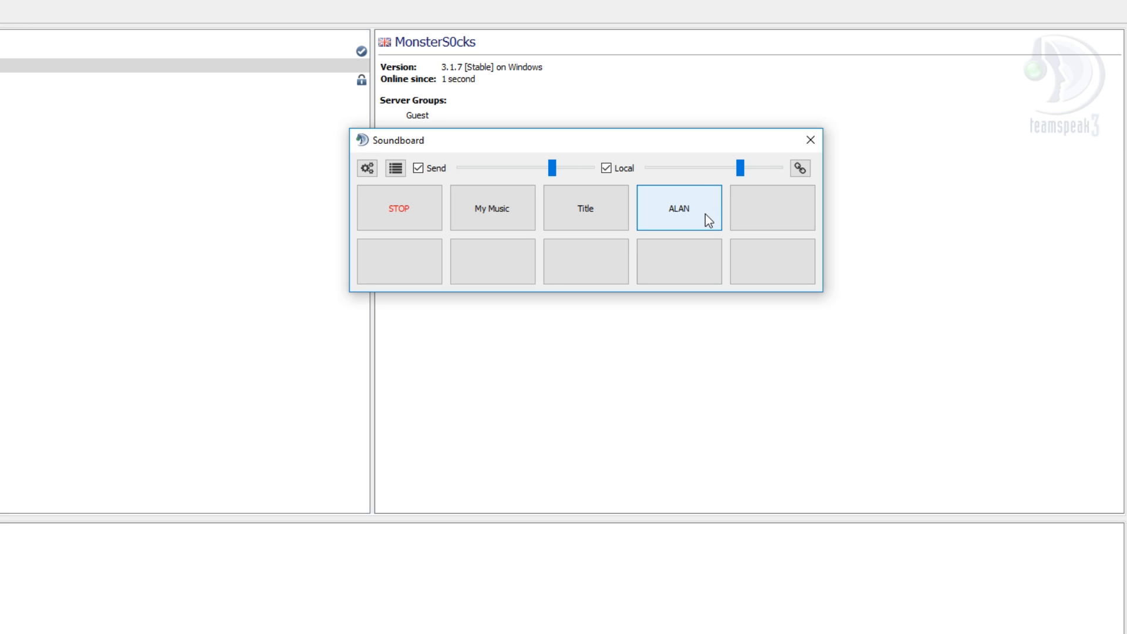
{"action": "mouse_move", "coordinate": [773, 207]}
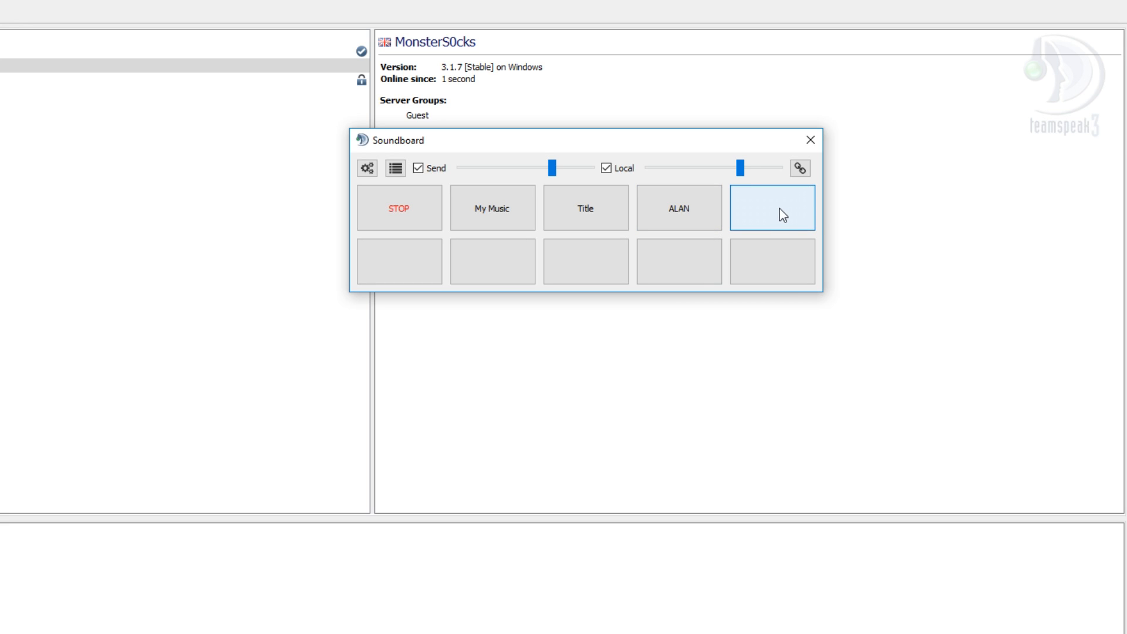
Caption the empty soundboard slot after ALAN as 'test'.
{"action": "right_click", "coordinate": [772, 208]}
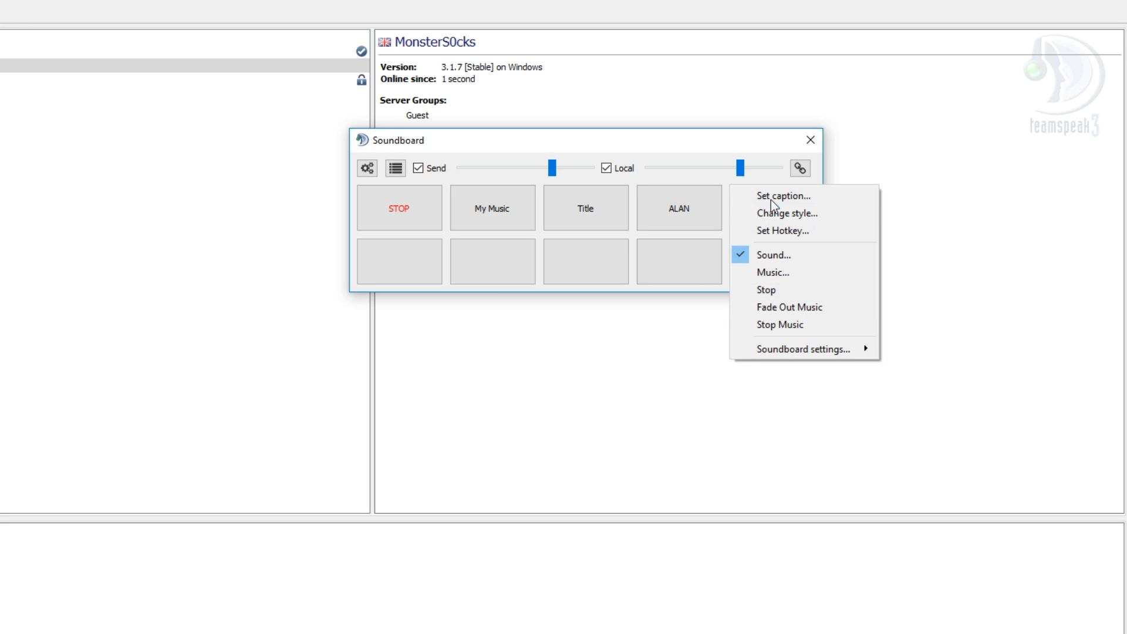
{"action": "left_click", "coordinate": [782, 196]}
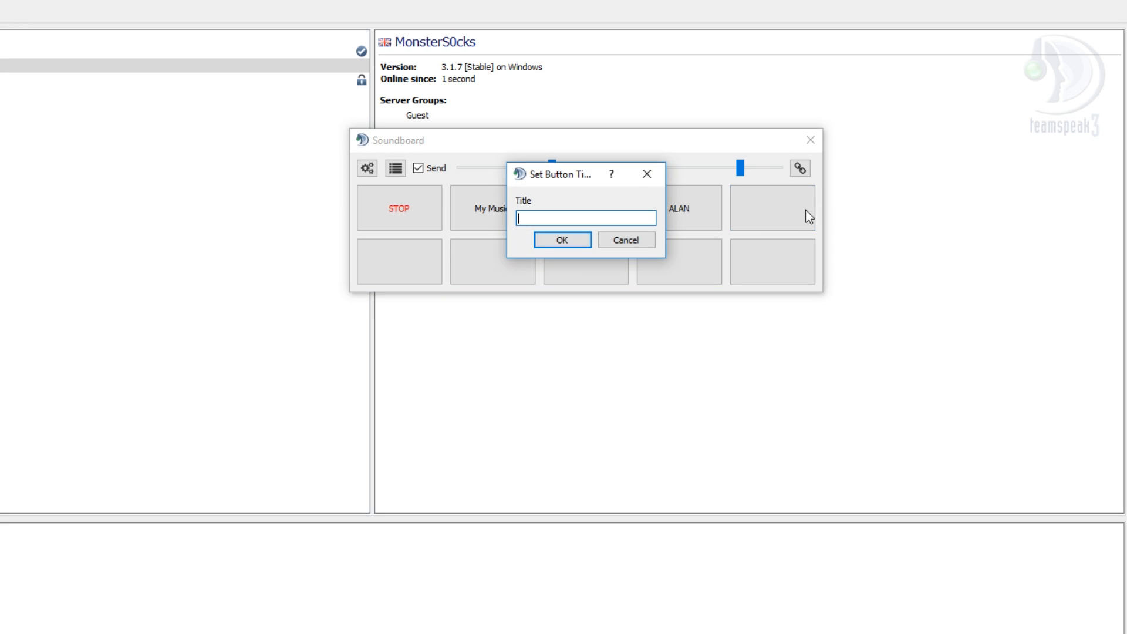
{"action": "type", "text": "te"}
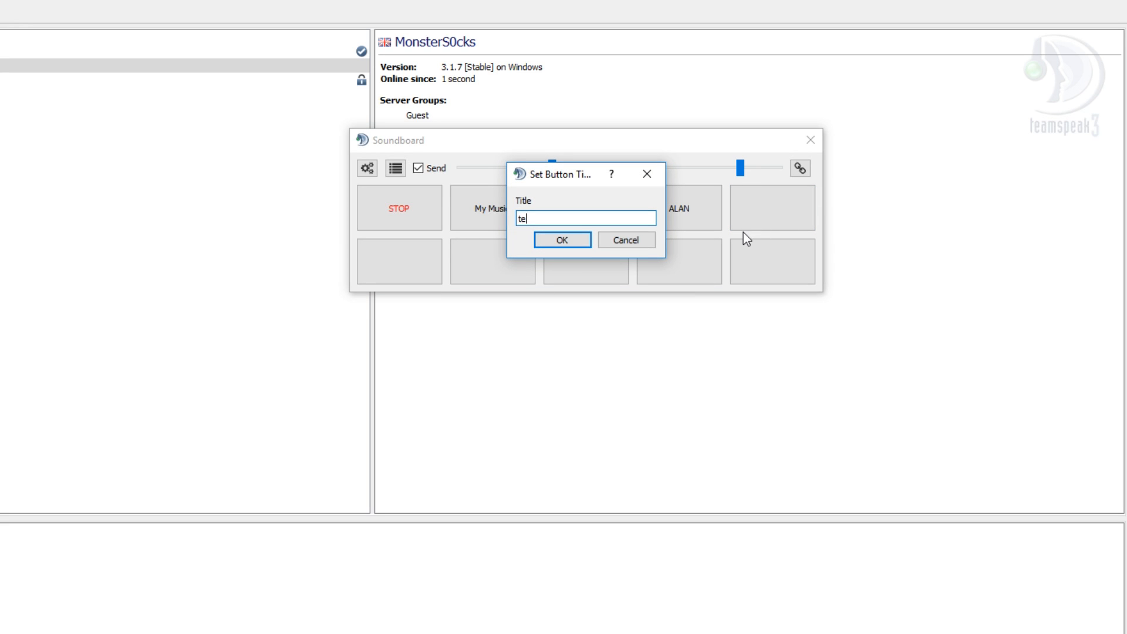
{"action": "left_click", "coordinate": [562, 239]}
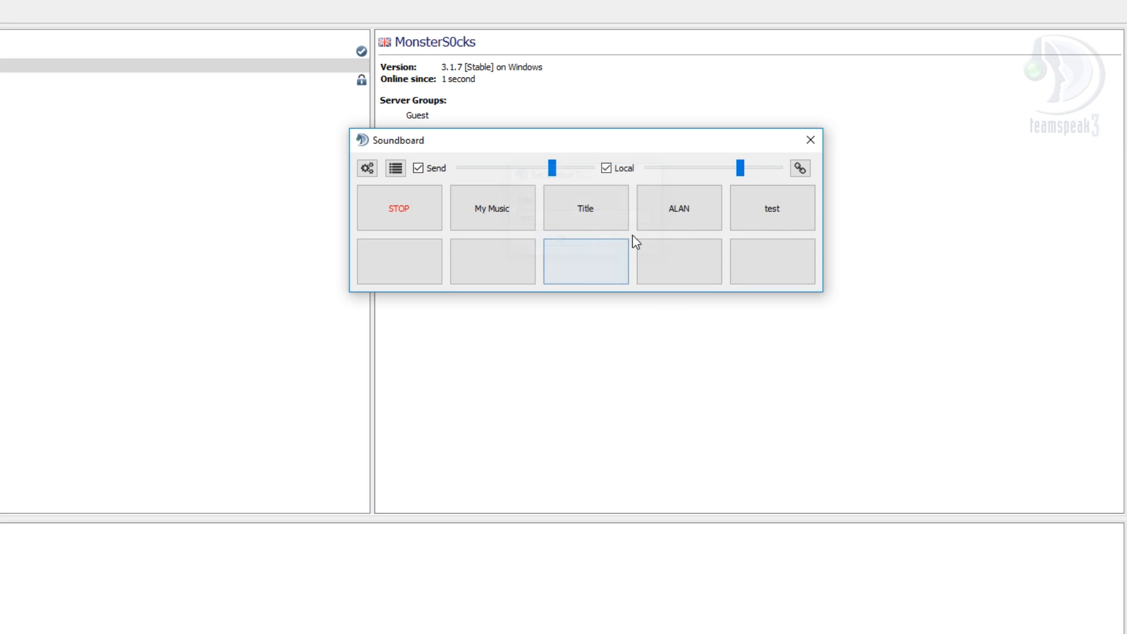
Assign Elysium.mp3 from Music as the sound of the 'test' button.
{"action": "right_click", "coordinate": [770, 209]}
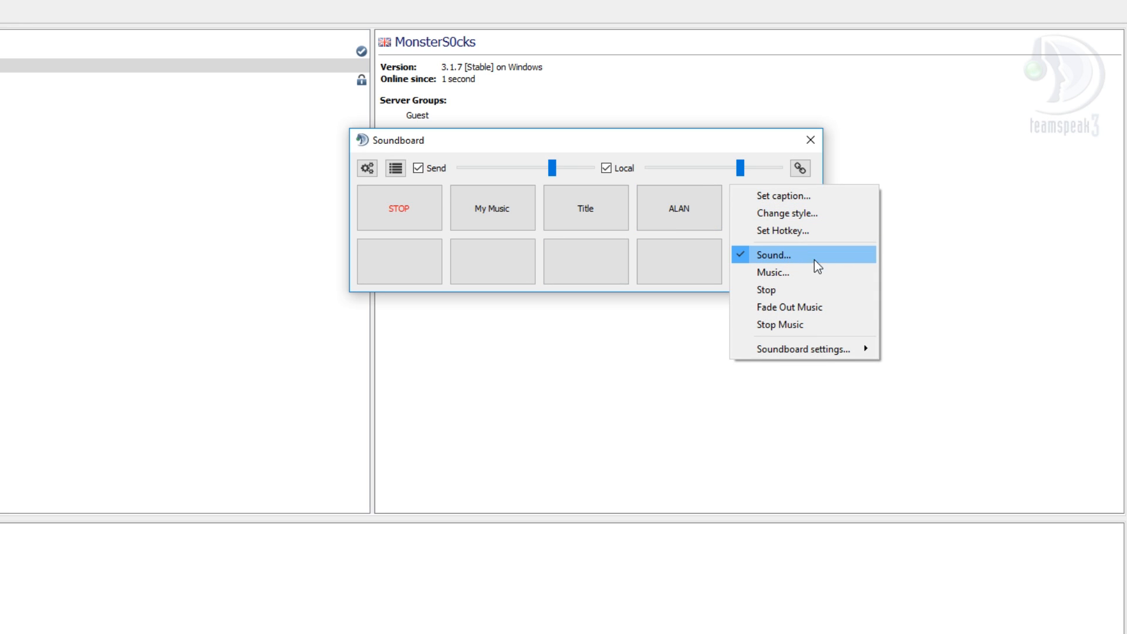
{"action": "left_click", "coordinate": [772, 255]}
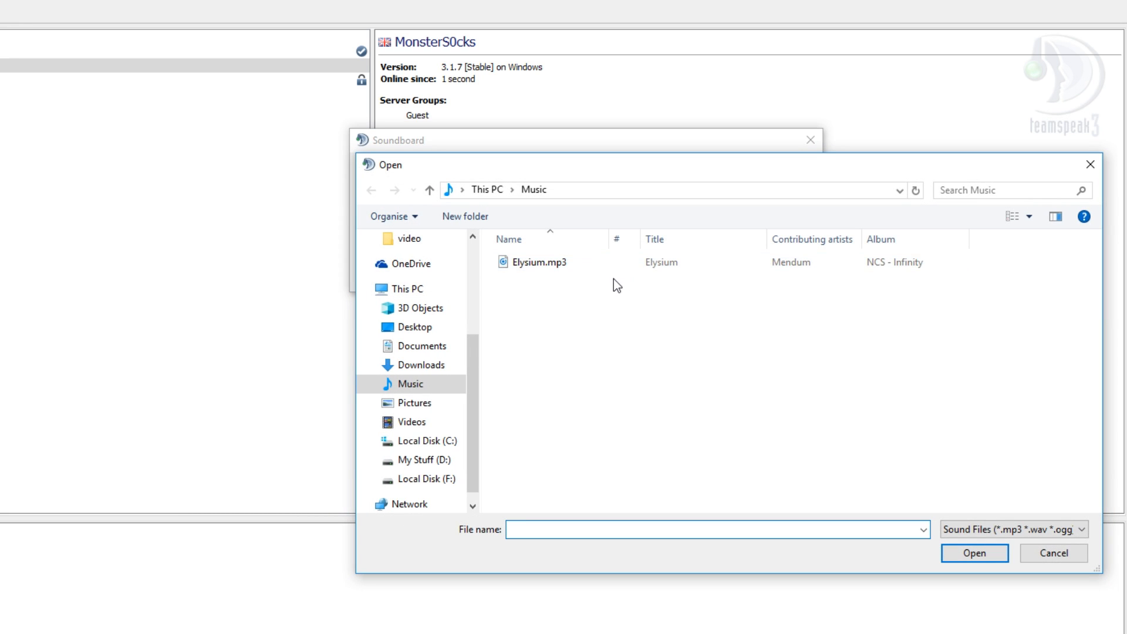
{"action": "left_click", "coordinate": [536, 262]}
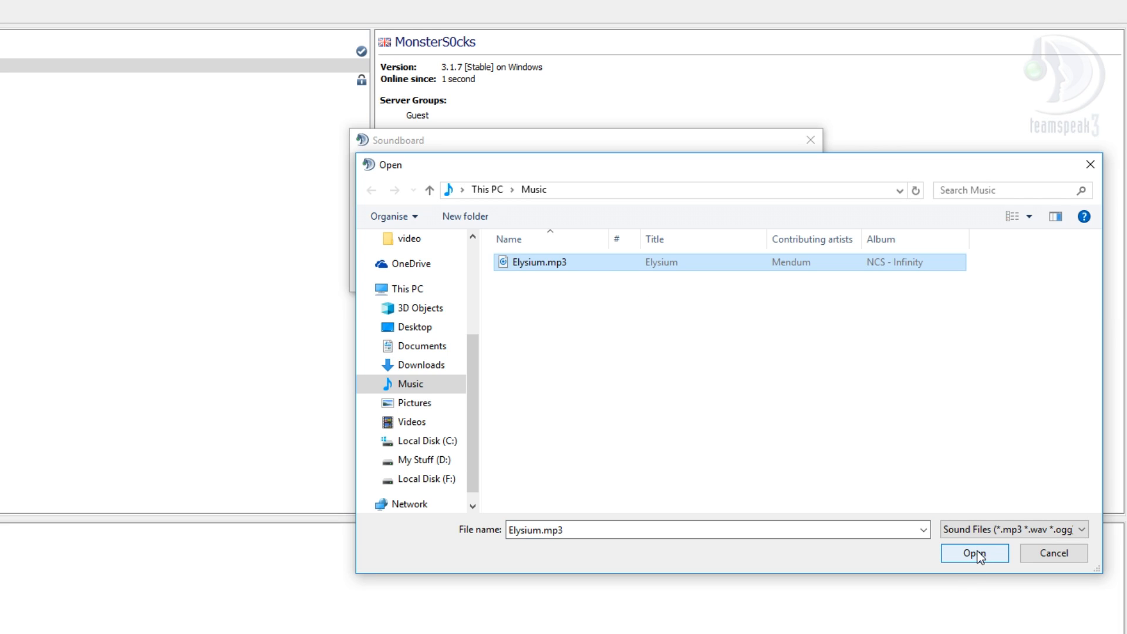
{"action": "left_click", "coordinate": [974, 553]}
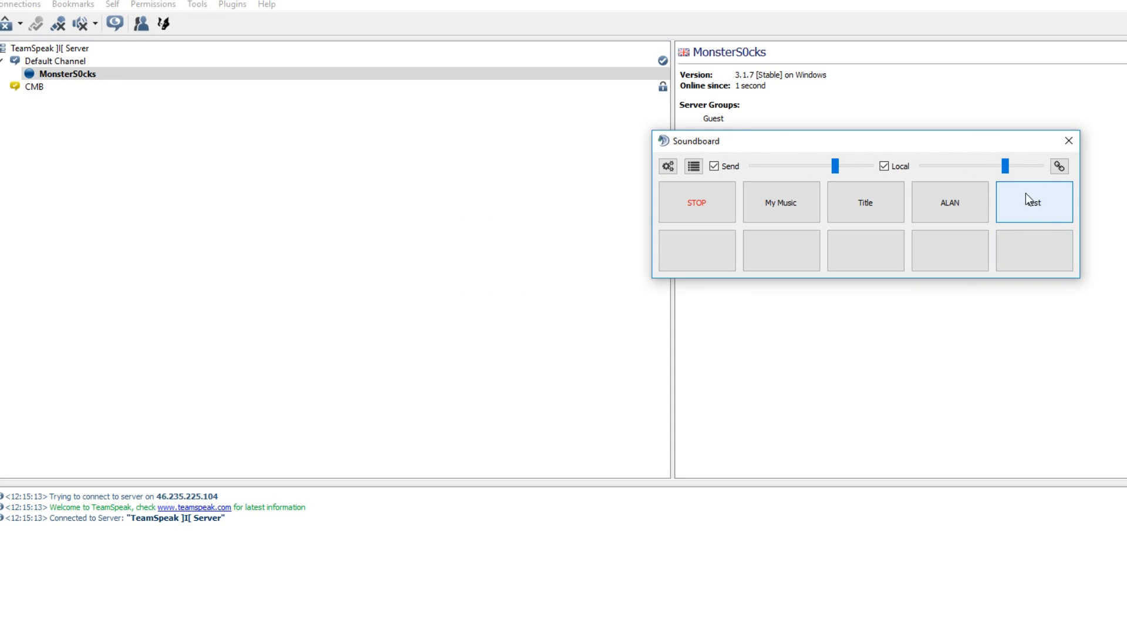
{"action": "mouse_move", "coordinate": [814, 226]}
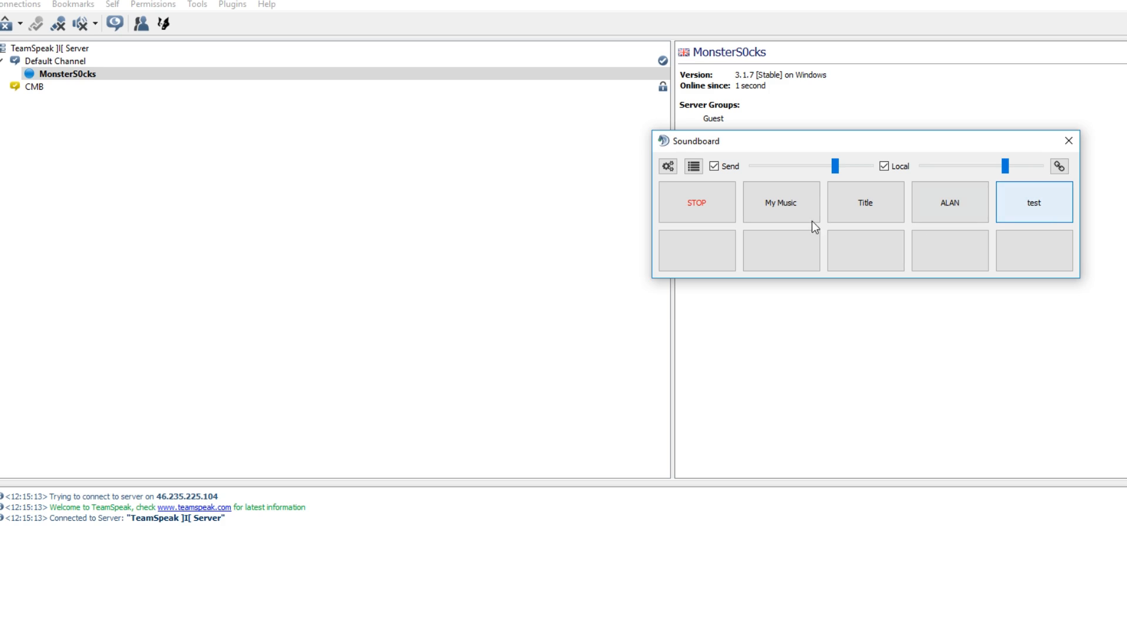